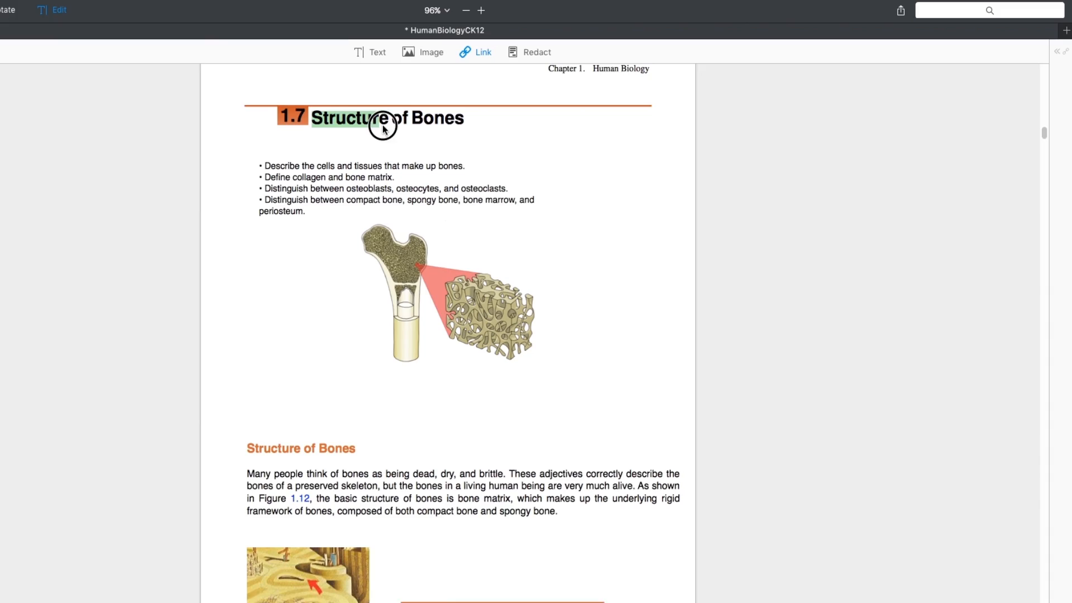
Create a page link over the 1.7 Structure of Bones title with landing page 40.
click(476, 52)
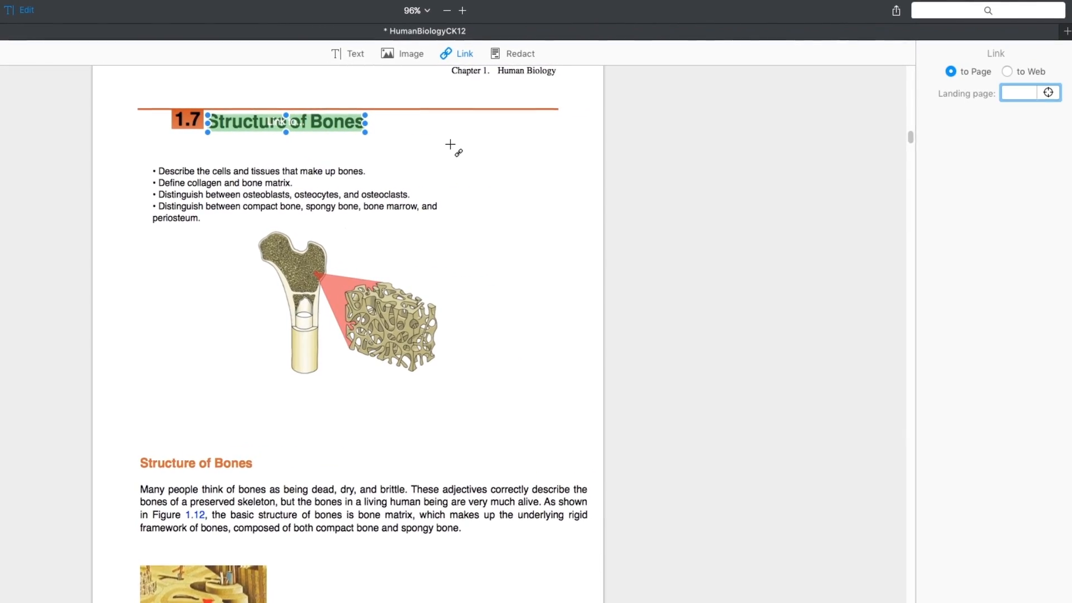
text(4)
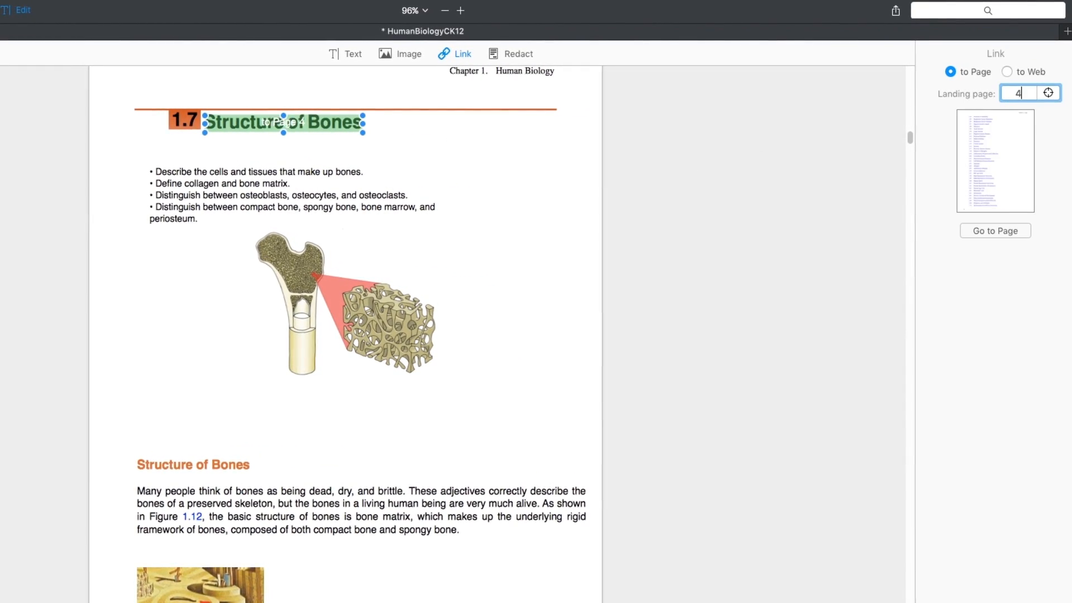
text(0)
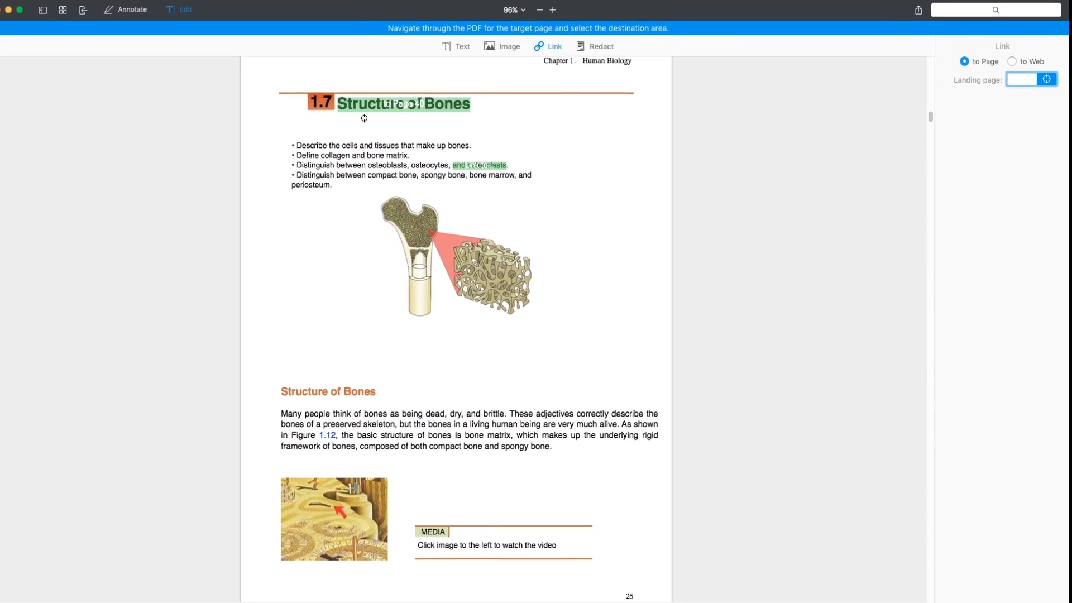
Show page thumbnails to locate the destination for the title link.
click(42, 10)
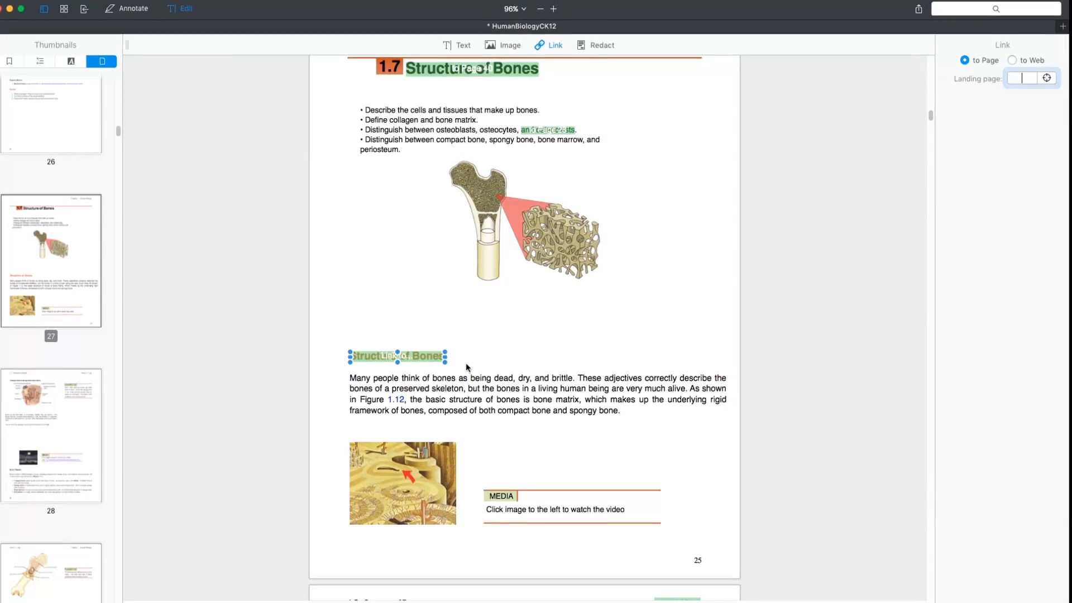
click(1012, 60)
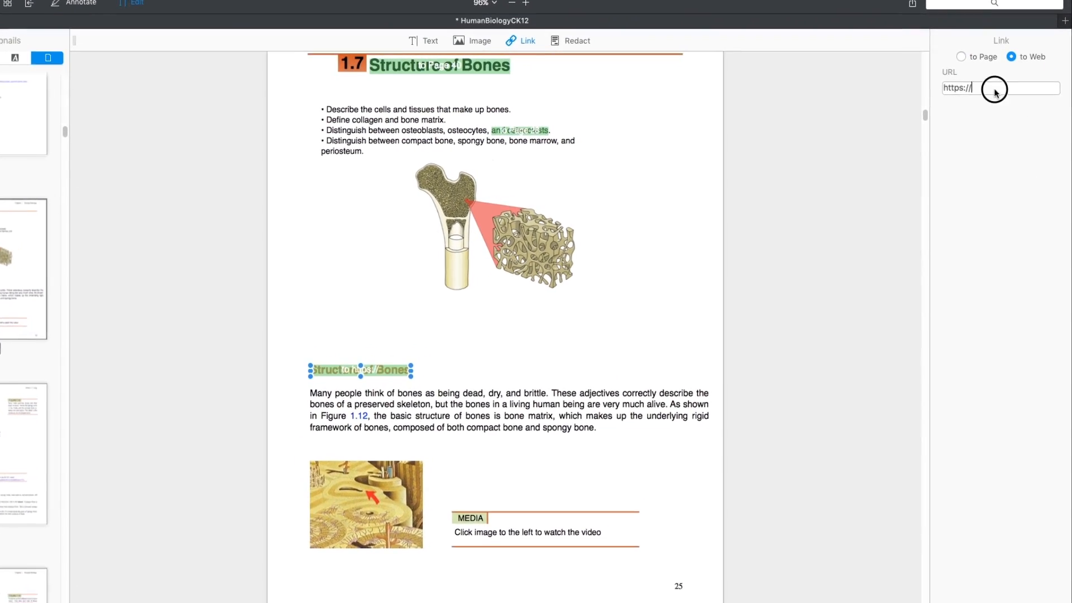
text(https://en.wikipedia.org/wiki/Bone#Structure)
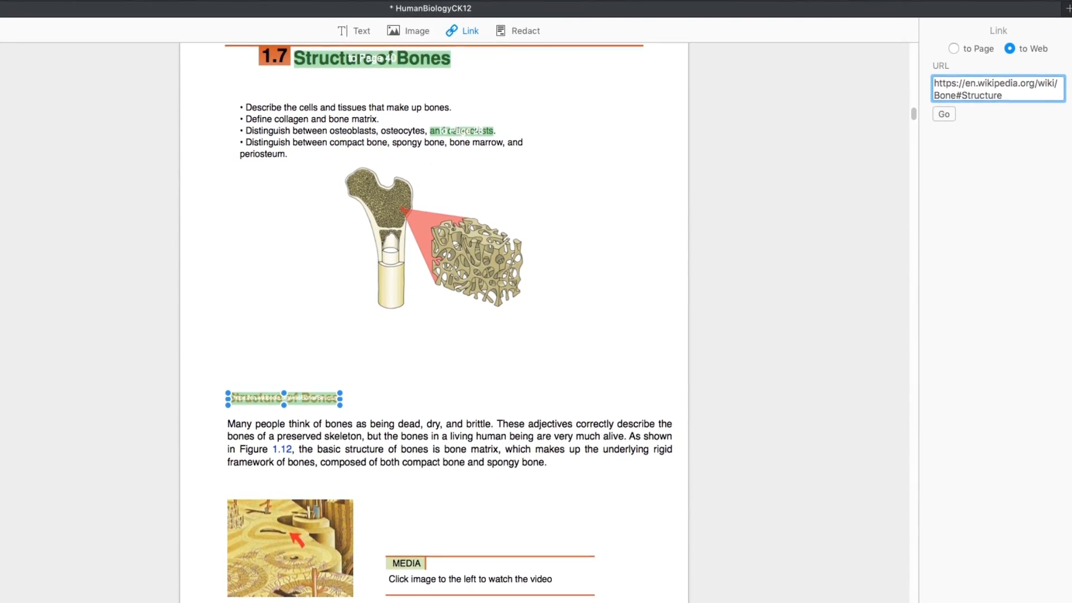
scroll(up, 3)
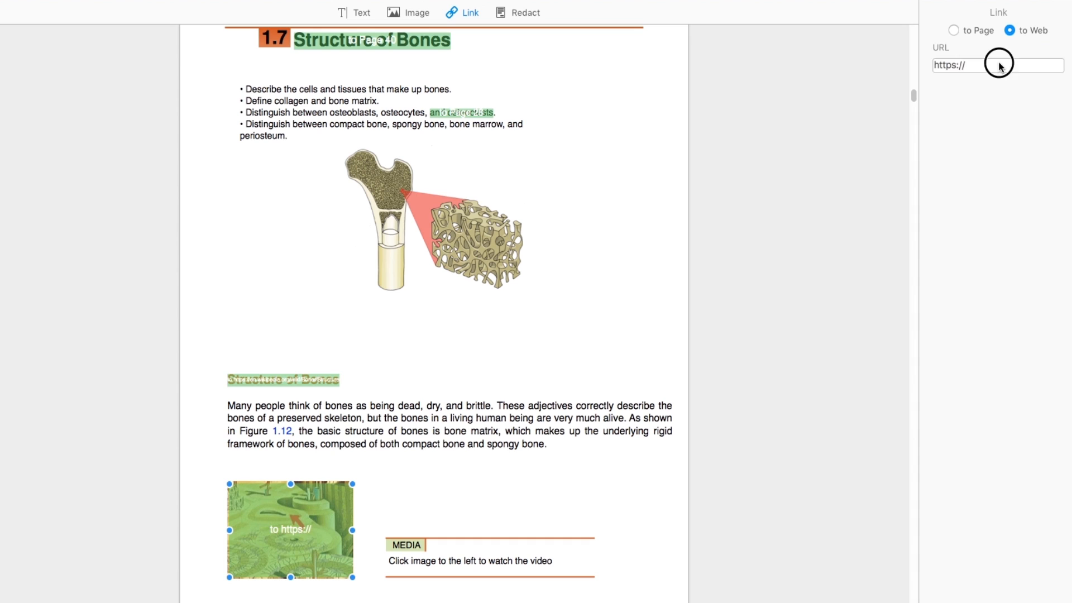
text(https://www.youtube.com/watch?v=yFJ4iswRiu4)
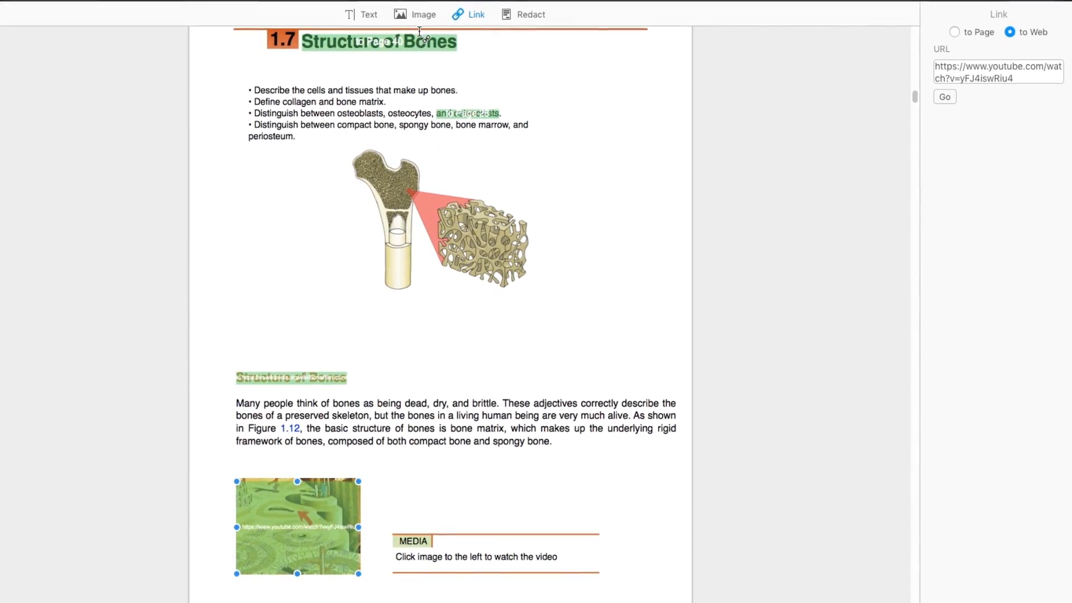
click(415, 15)
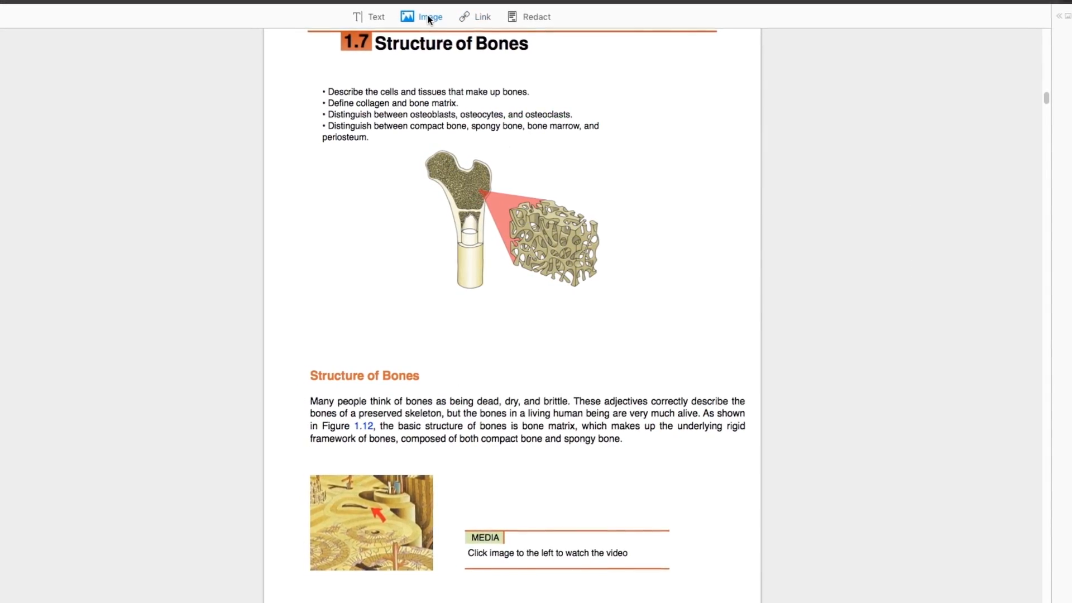
click(481, 17)
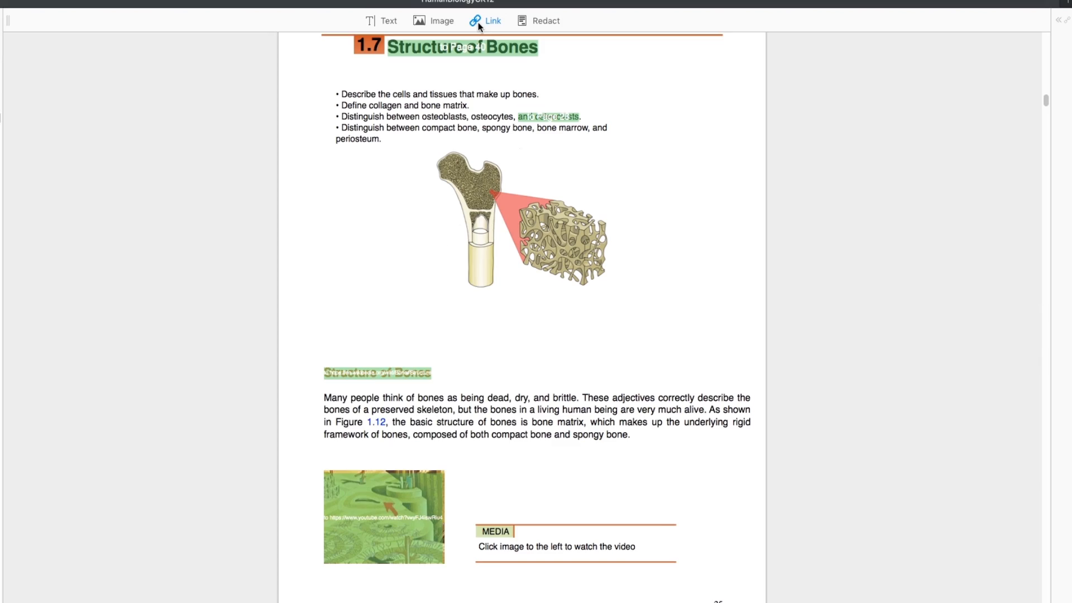